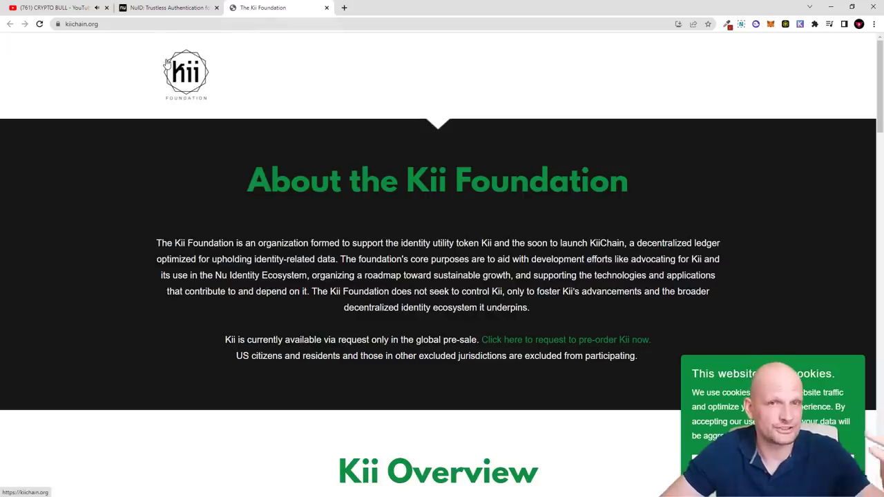
# Step: Open the Kii Foundation homepage in a second tab via its logo
pyautogui.click(168, 7)
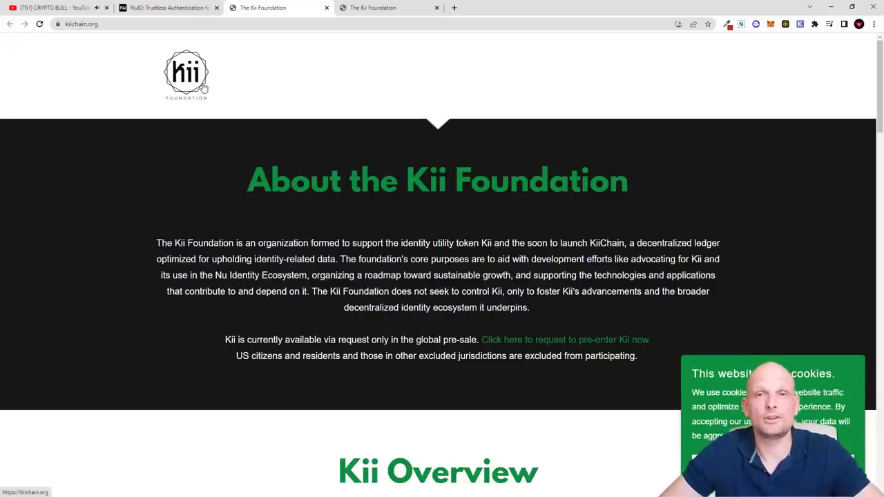
# Step: Switch to the NuID tab and read down past the hero banner to The Modern Login Box
pyautogui.click(169, 7)
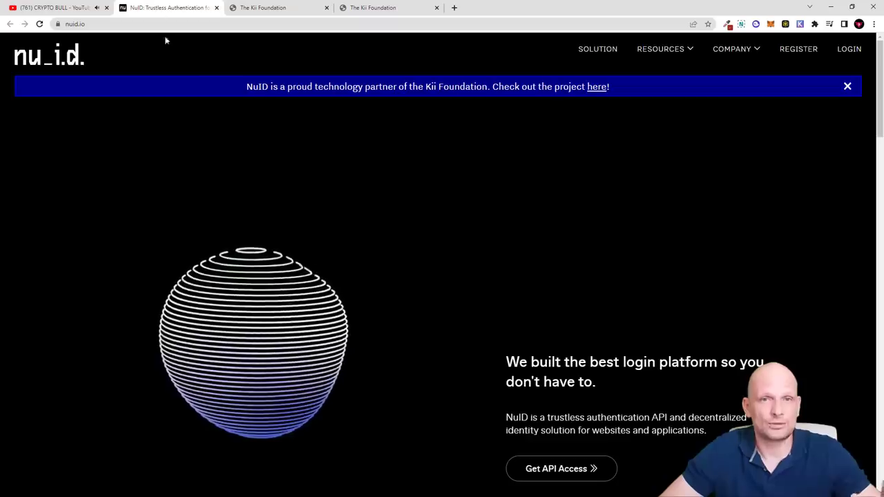
pyautogui.scroll(-3)
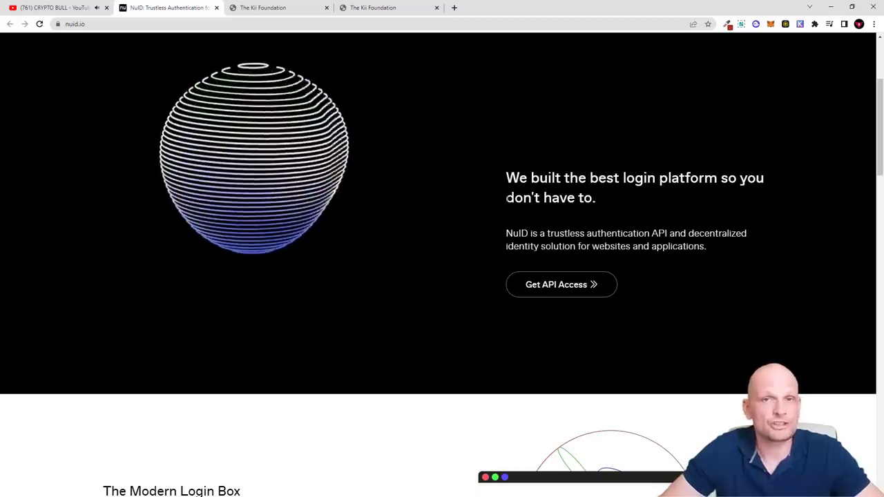
pyautogui.scroll(-3)
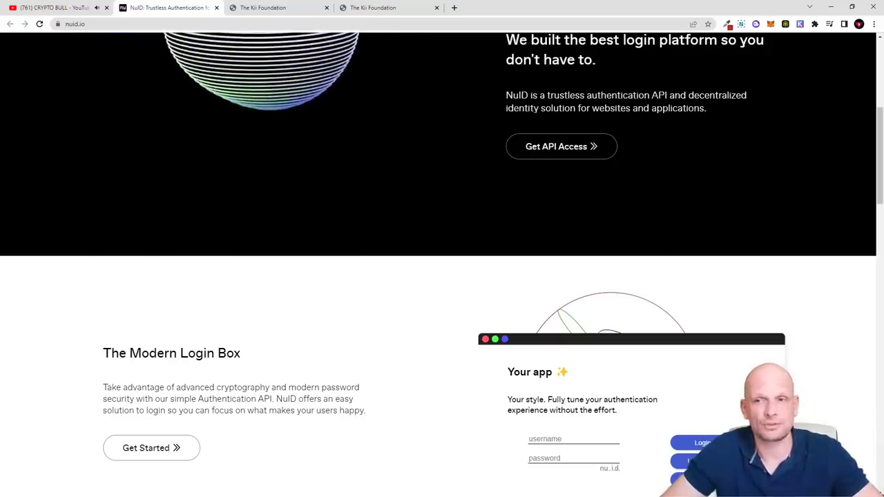
pyautogui.moveTo(561, 147)
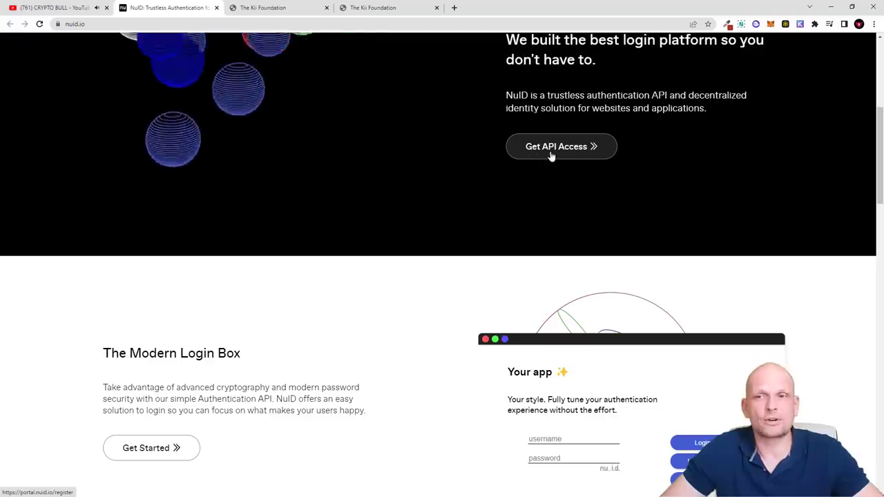
pyautogui.click(560, 146)
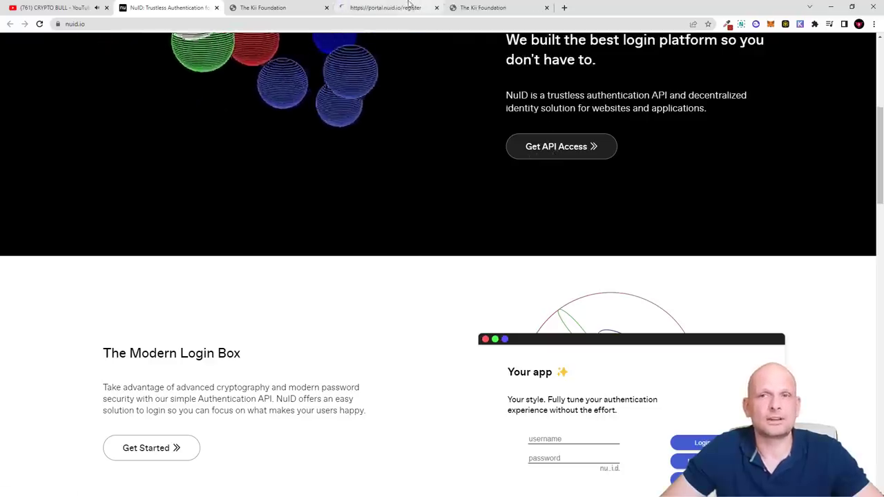
pyautogui.click(386, 8)
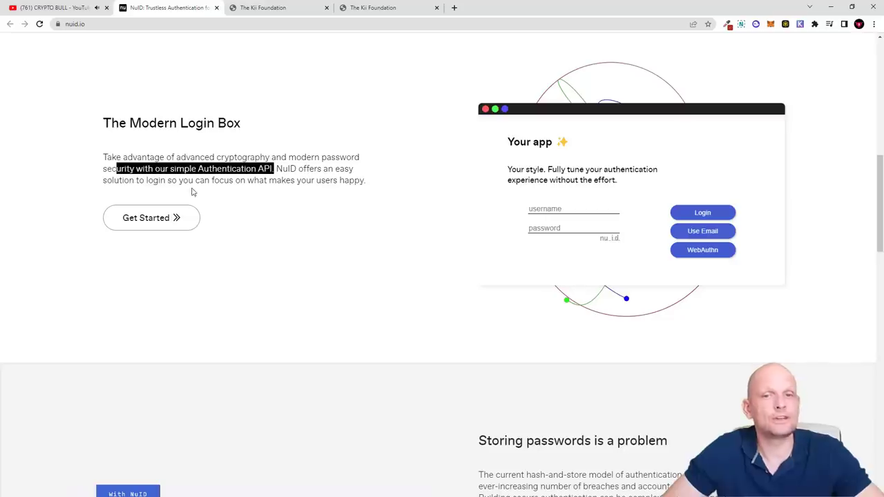
pyautogui.moveTo(299, 185)
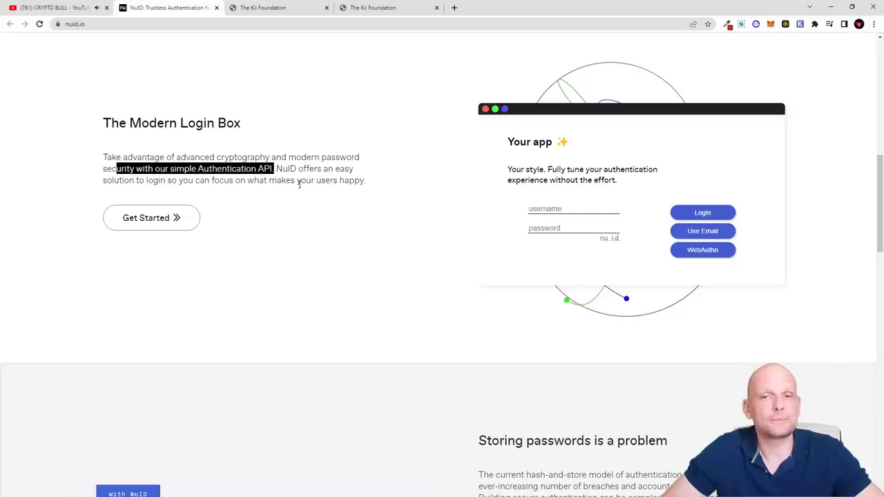
pyautogui.moveTo(383, 196)
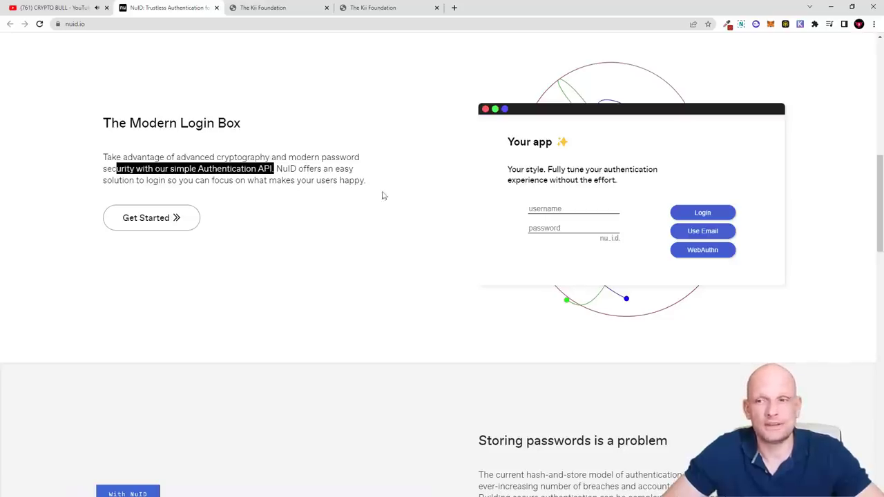
# Step: Scroll to 'Storing passwords is a problem', select its heading, and continue to 'Eliminate password breaches'
pyautogui.scroll(-3)
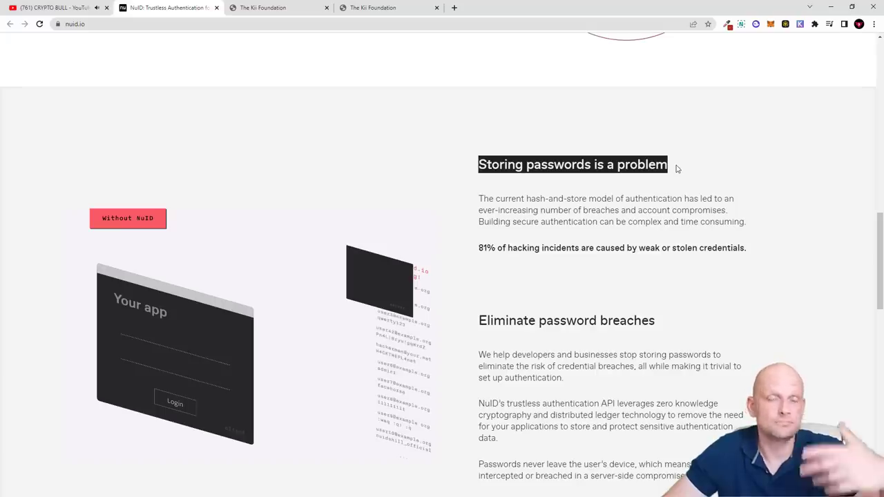
pyautogui.click(127, 218)
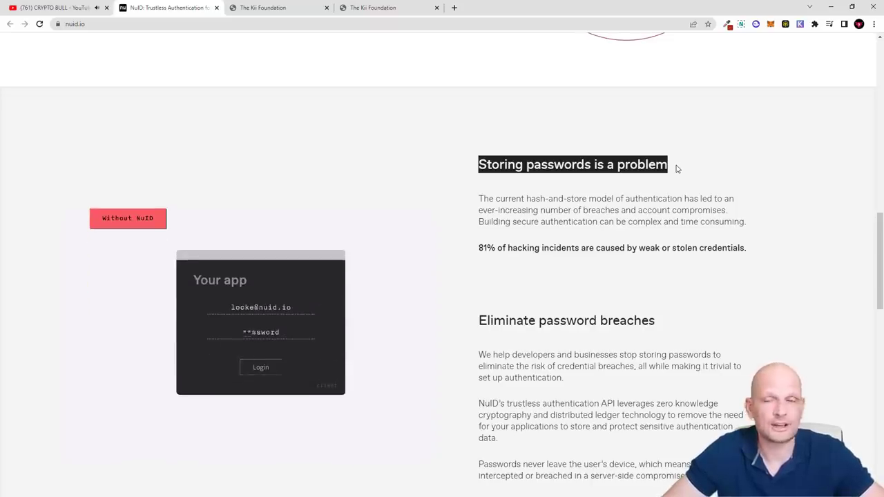
pyautogui.scroll(-3)
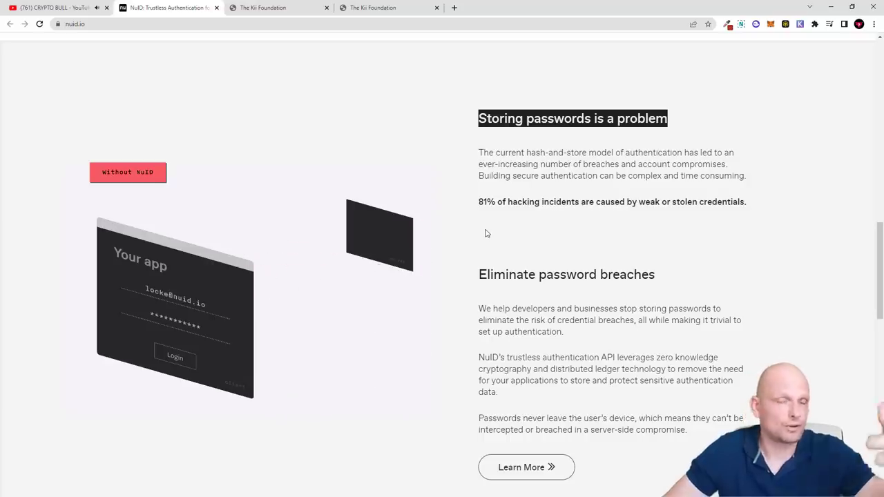
pyautogui.click(128, 172)
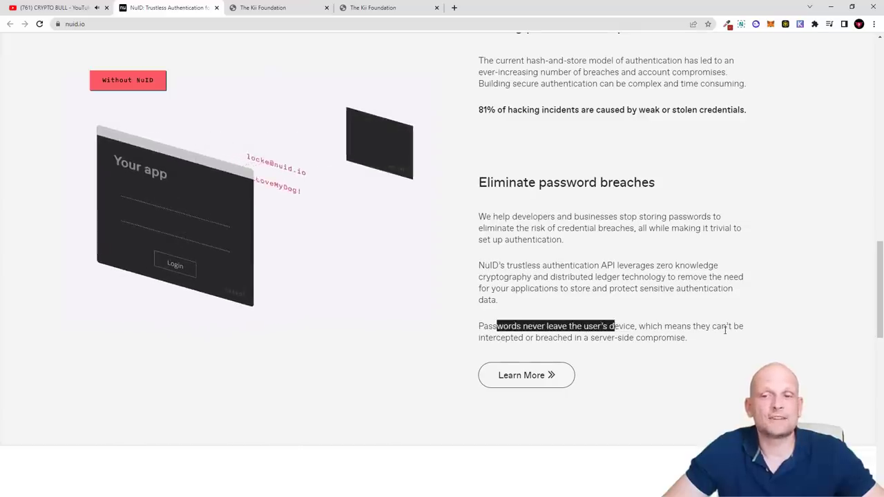
pyautogui.moveTo(631, 350)
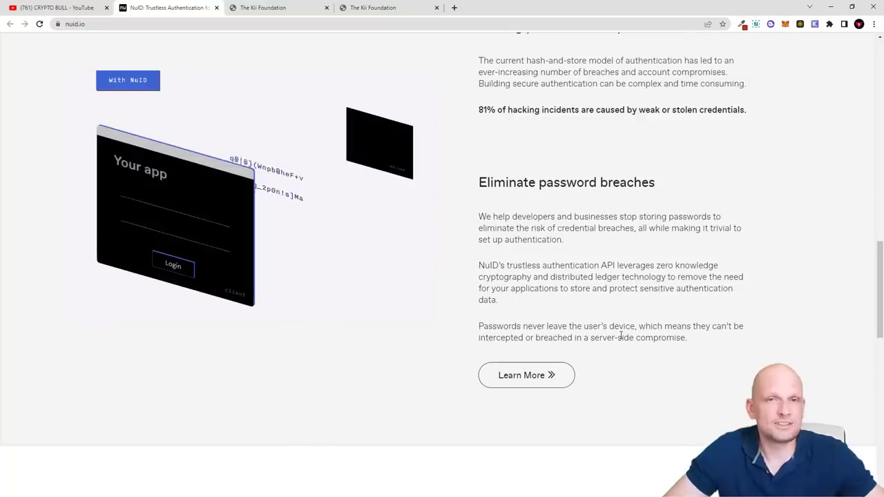
# Step: Scroll down until 'Built for decentralized identity' and its NuID White Paper mention are fully visible
pyautogui.scroll(-3)
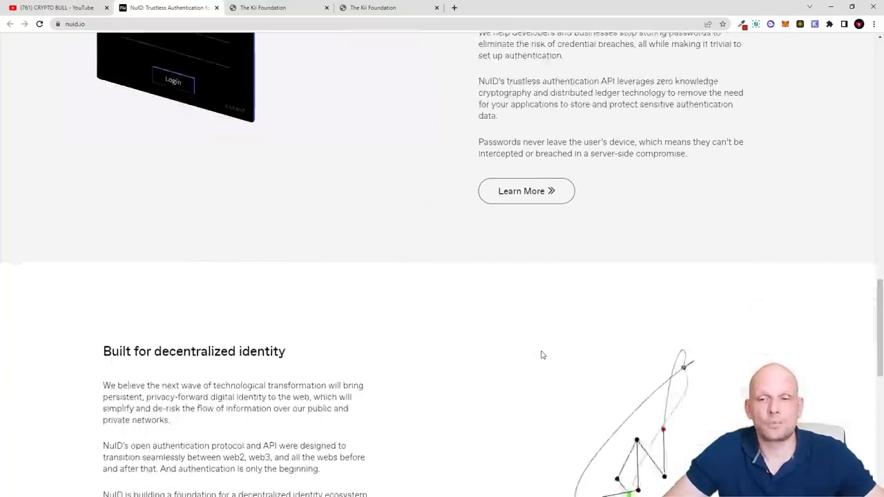
pyautogui.scroll(-3)
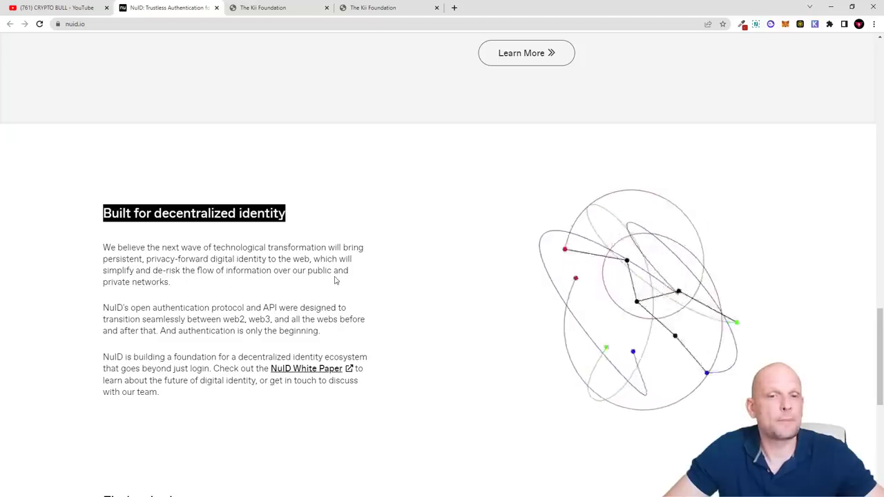
pyautogui.scroll(-3)
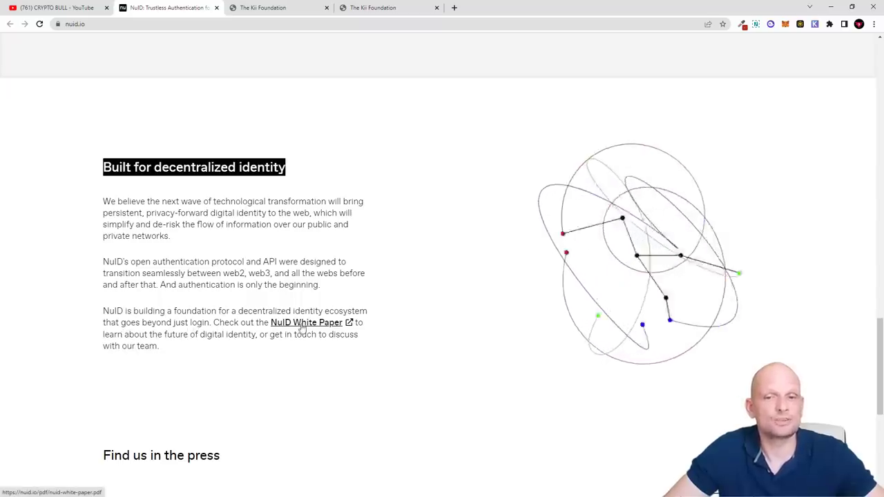
# Step: Open the NuID White Paper PDF and read from section 1.1.1 to Figure 2 on page 8
pyautogui.click(306, 322)
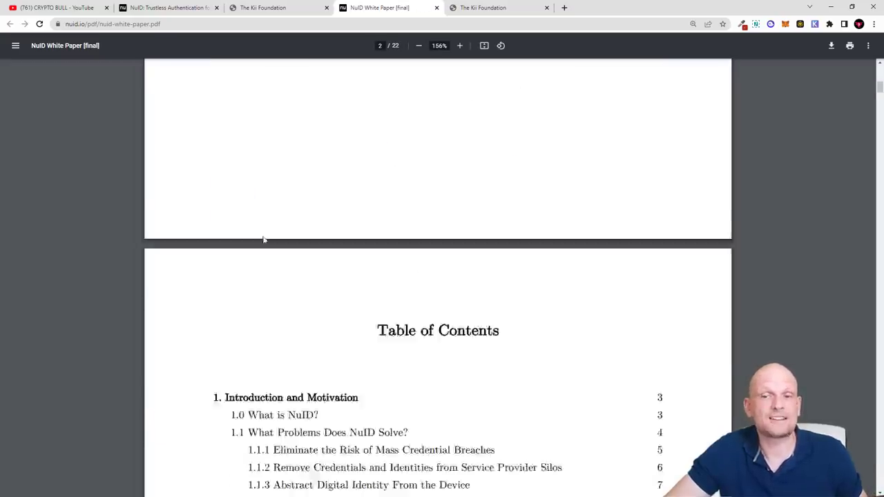
pyautogui.scroll(-3)
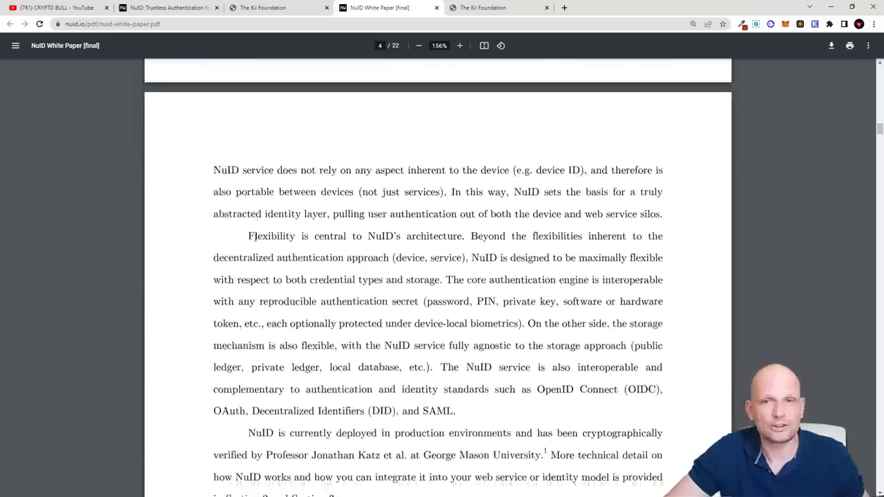
pyautogui.scroll(-3)
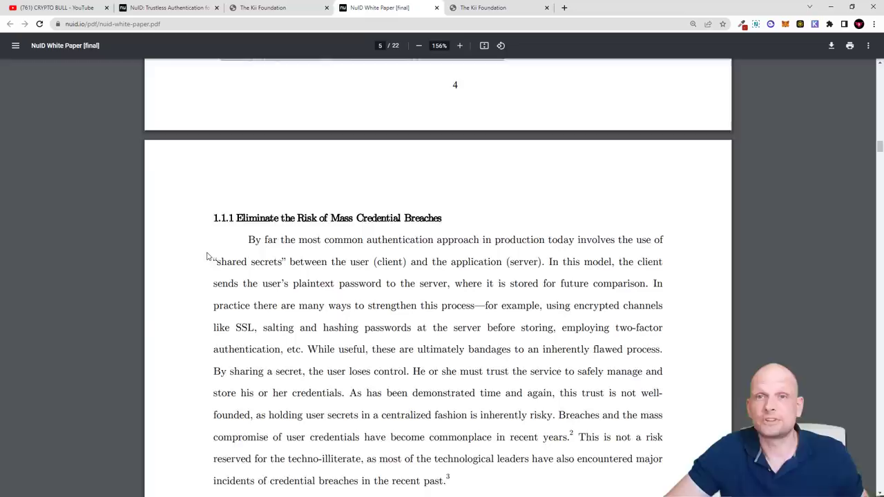
pyautogui.scroll(-3)
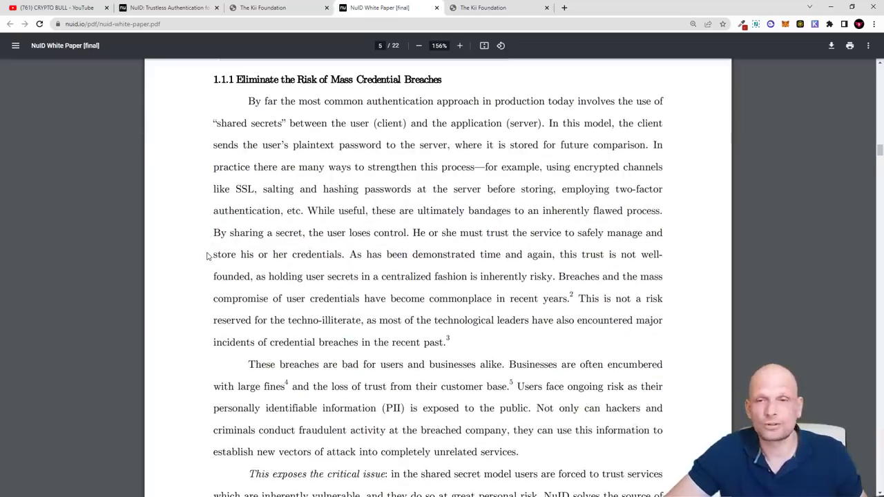
pyautogui.scroll(-3)
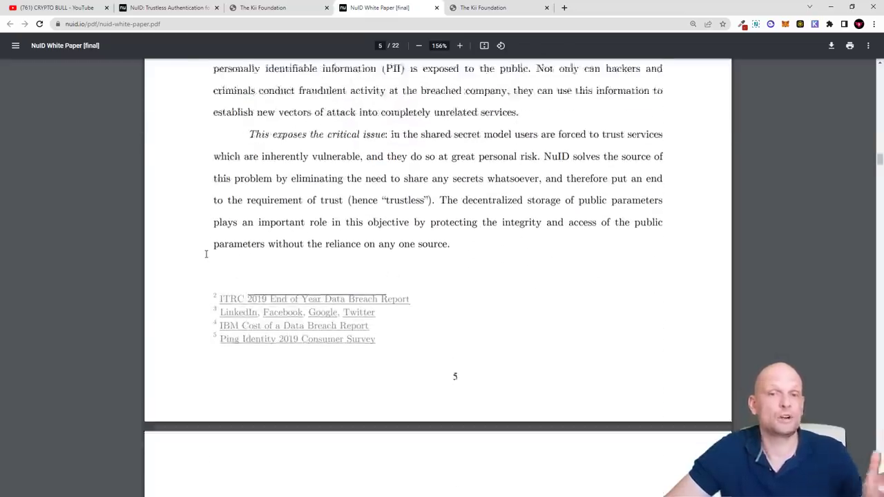
pyautogui.scroll(-3)
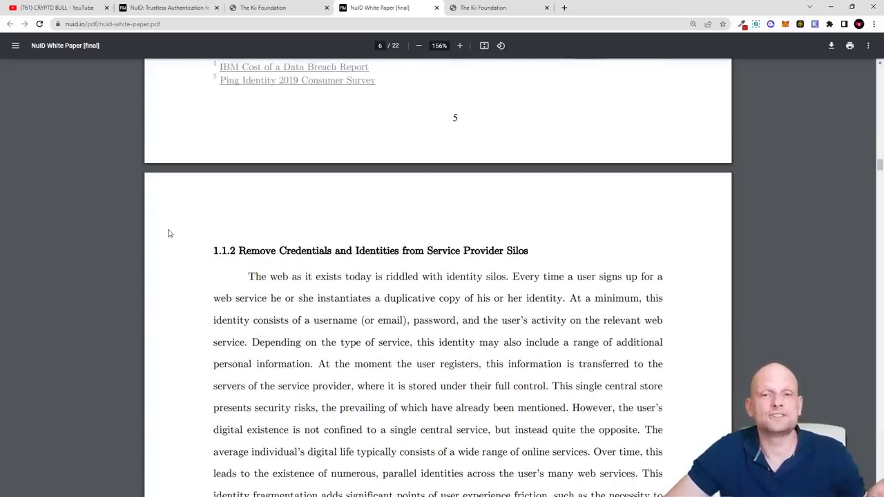
pyautogui.scroll(-3)
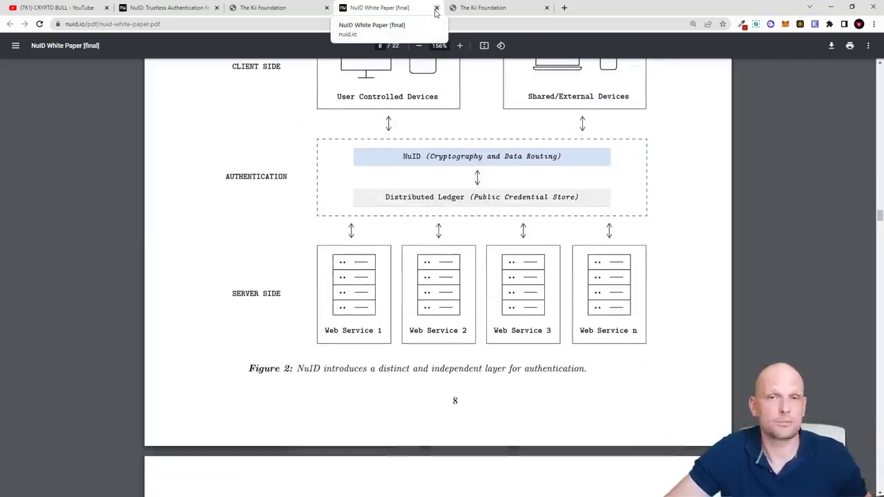
# Step: Close the white paper, highlight 'a decentralized ledger' in Kii's About text, and scroll to Kii Overview
pyautogui.click(436, 8)
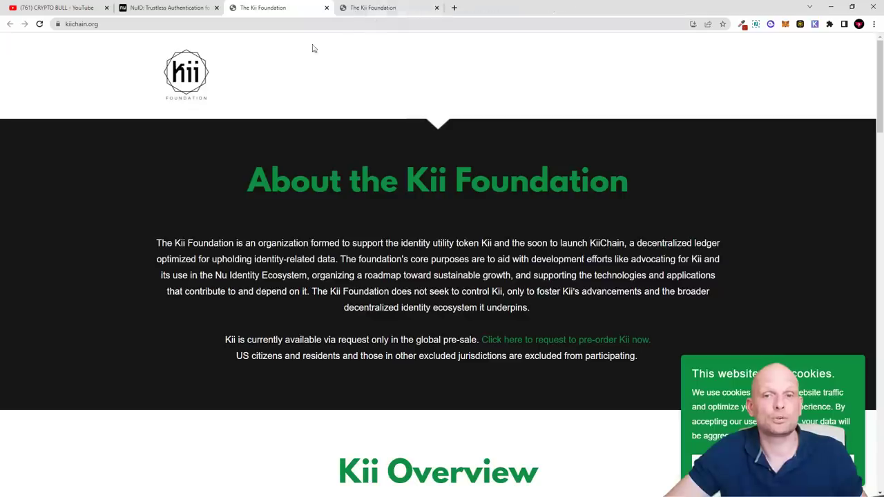
pyautogui.moveTo(194, 140)
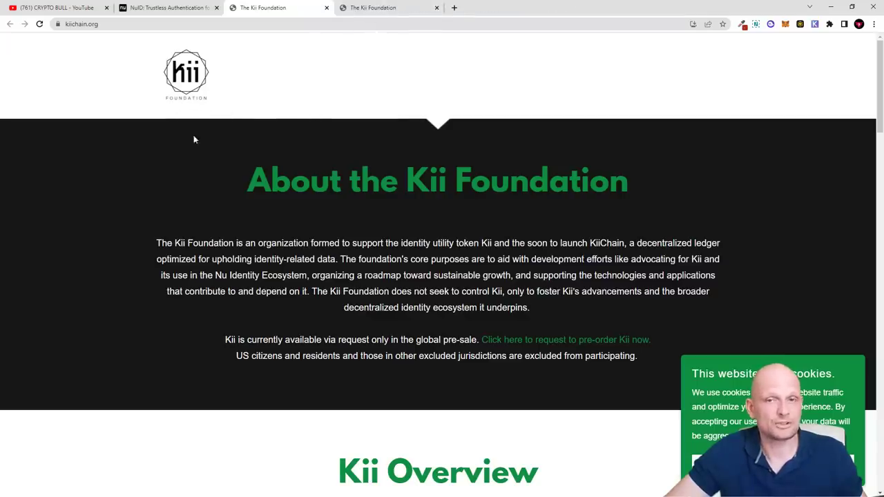
pyautogui.click(168, 7)
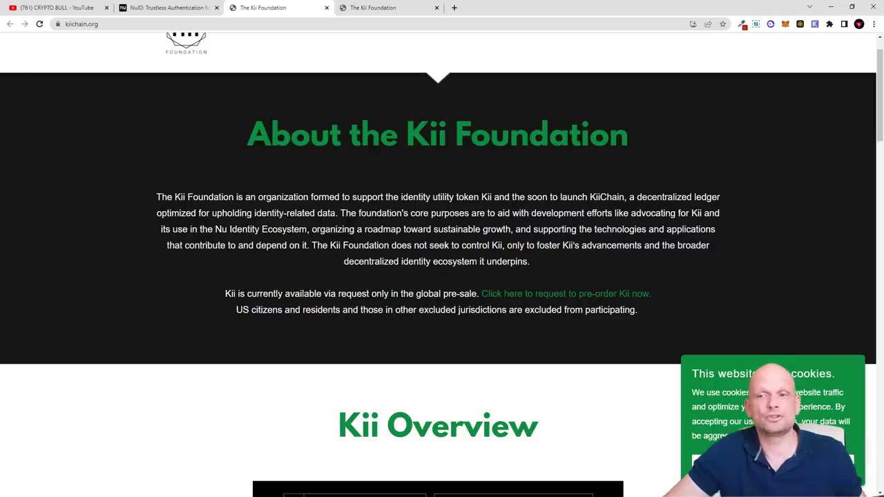
pyautogui.moveTo(629, 197); pyautogui.dragTo(715, 196)
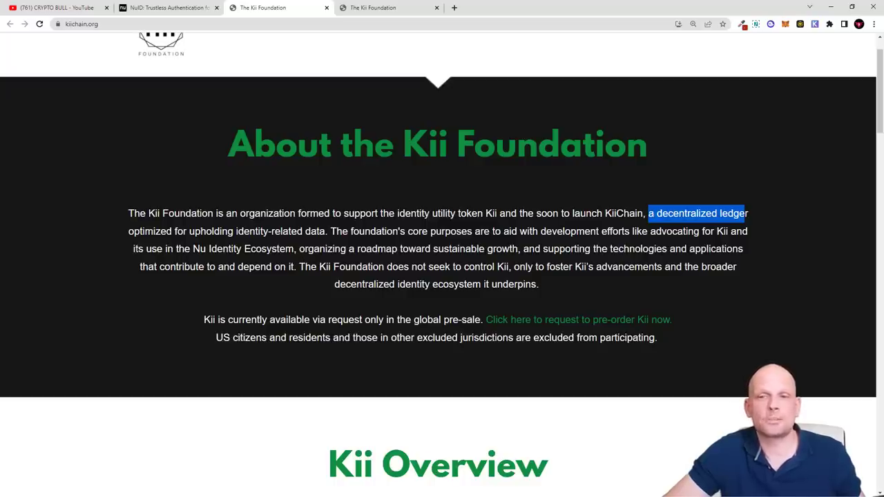
pyautogui.moveTo(247, 278)
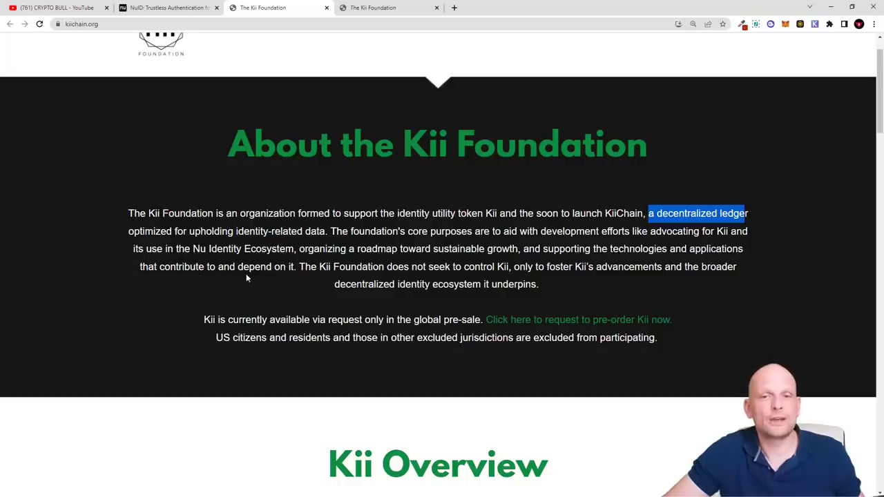
pyautogui.moveTo(360, 279)
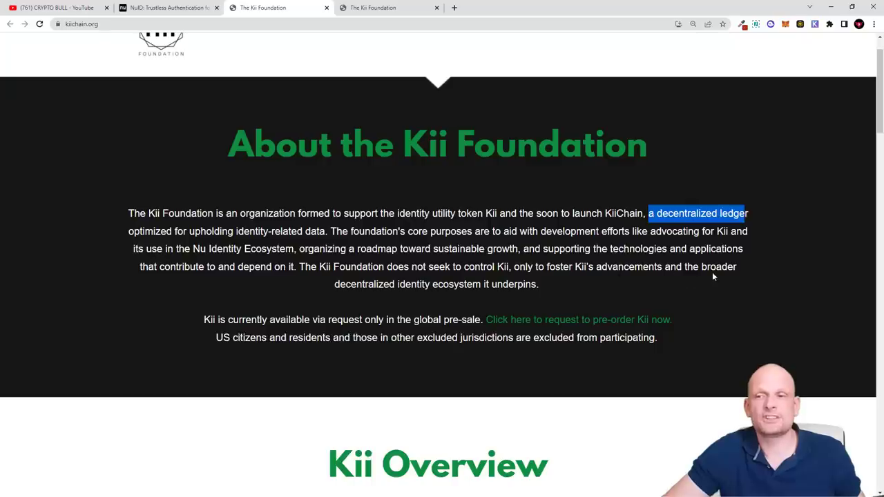
pyautogui.moveTo(464, 294)
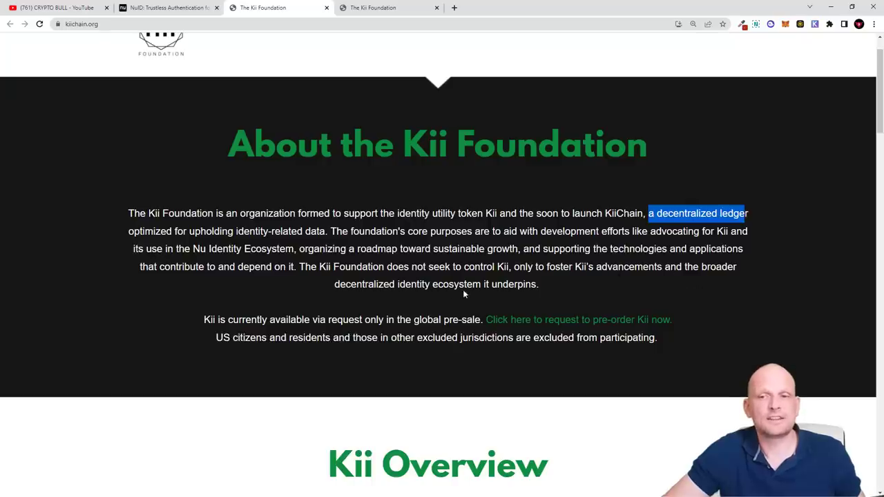
pyautogui.moveTo(508, 298)
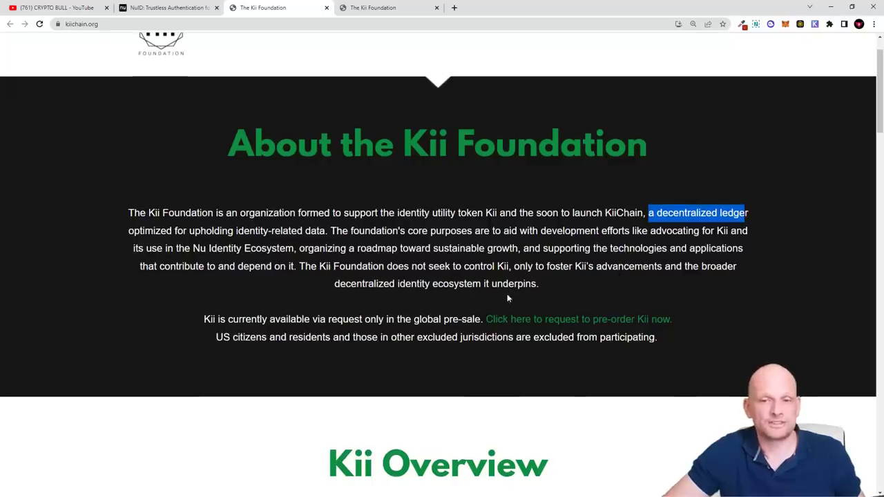
pyautogui.scroll(-3)
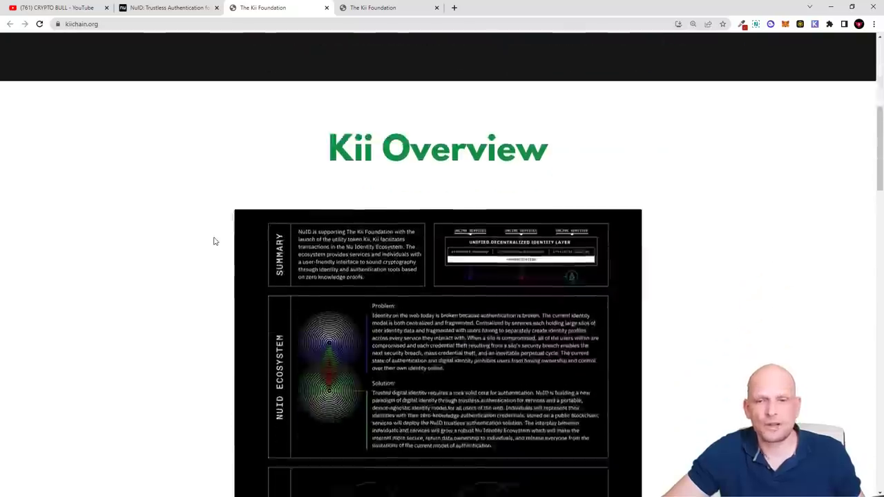
pyautogui.scroll(-3)
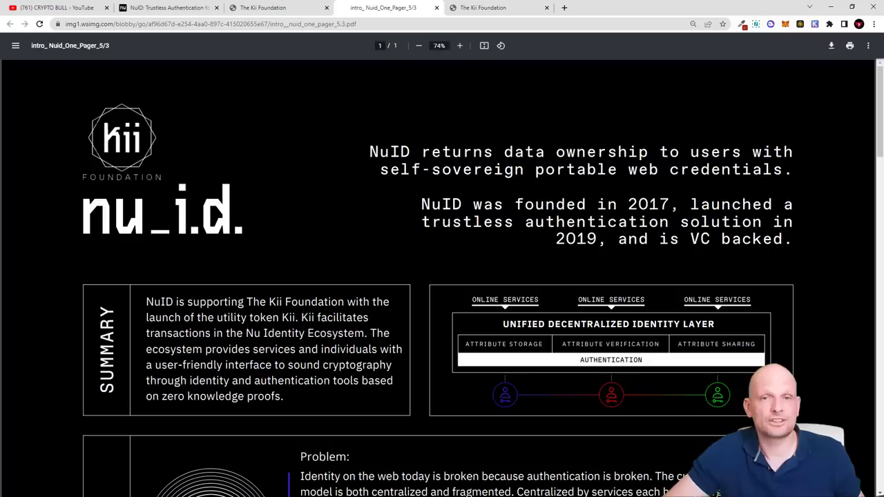
pyautogui.moveTo(337, 186)
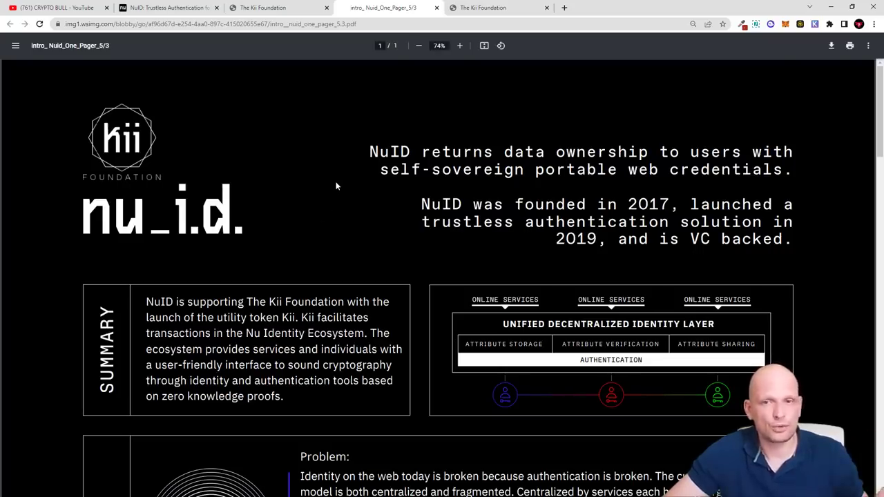
# Step: Scroll through the intro_Nuid_One_Pager PDF's summary and Kii sections, then return to the Kii Foundation tab
pyautogui.scroll(-3)
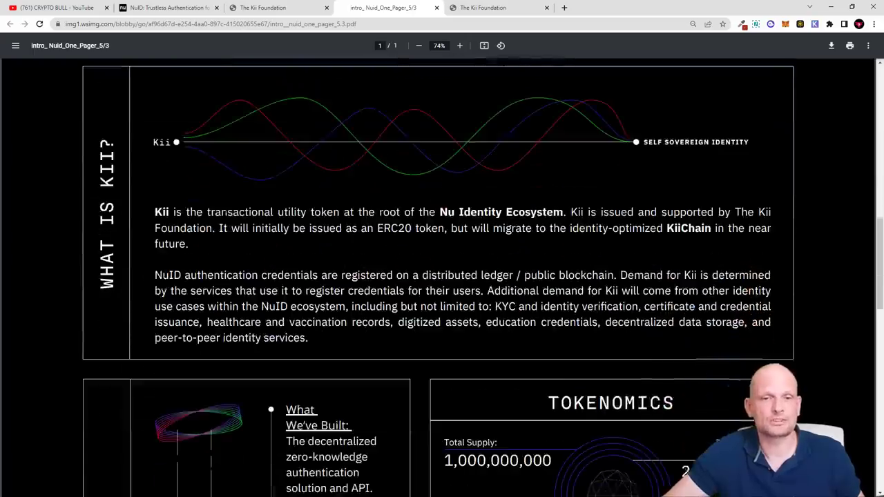
pyautogui.scroll(-3)
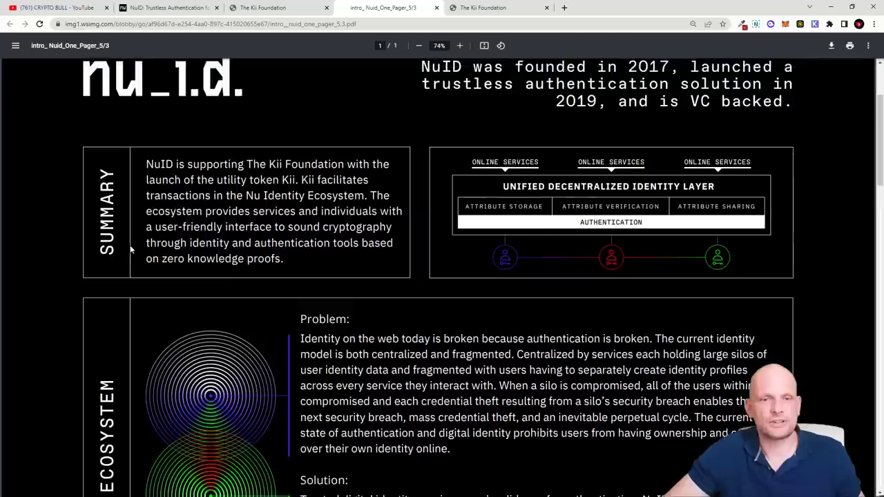
pyautogui.scroll(-3)
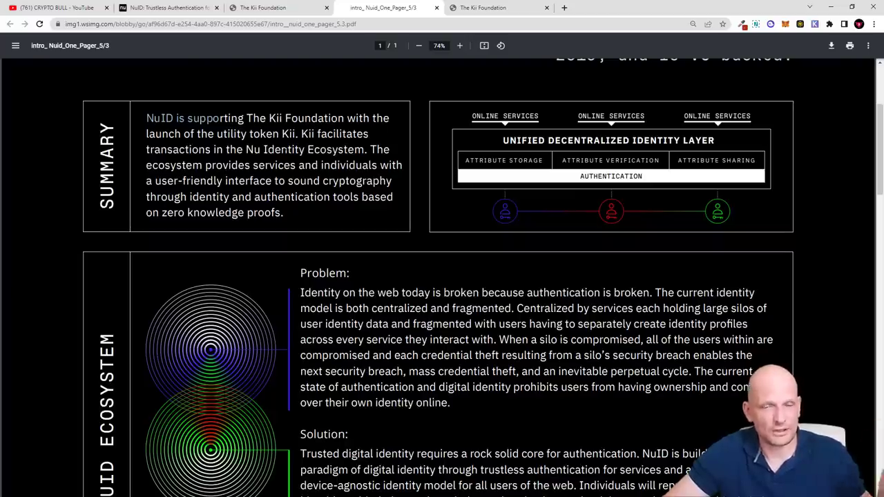
pyautogui.scroll(-3)
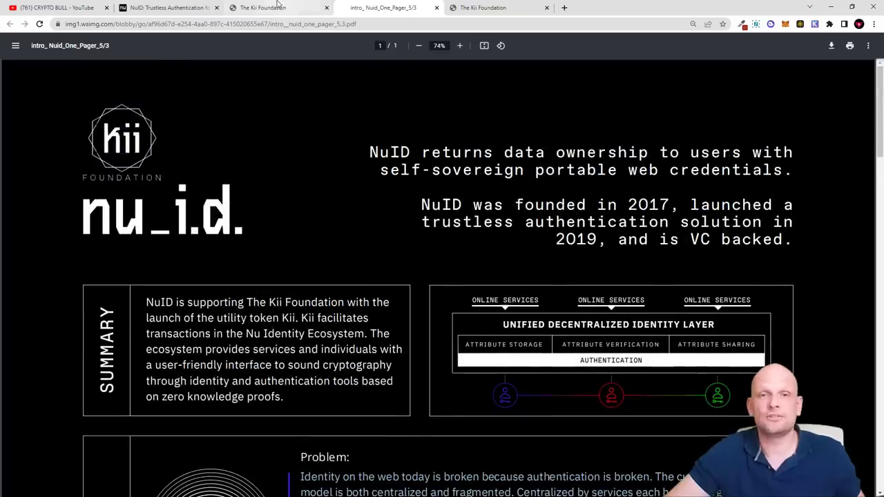
pyautogui.click(262, 8)
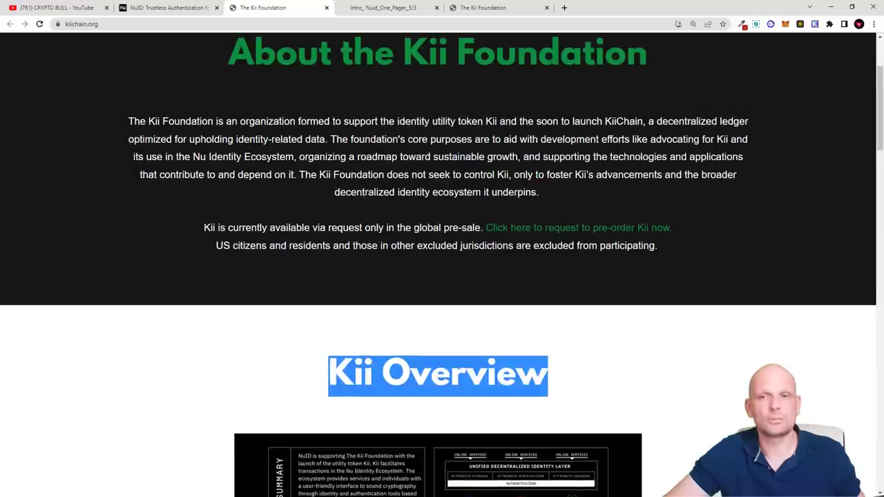